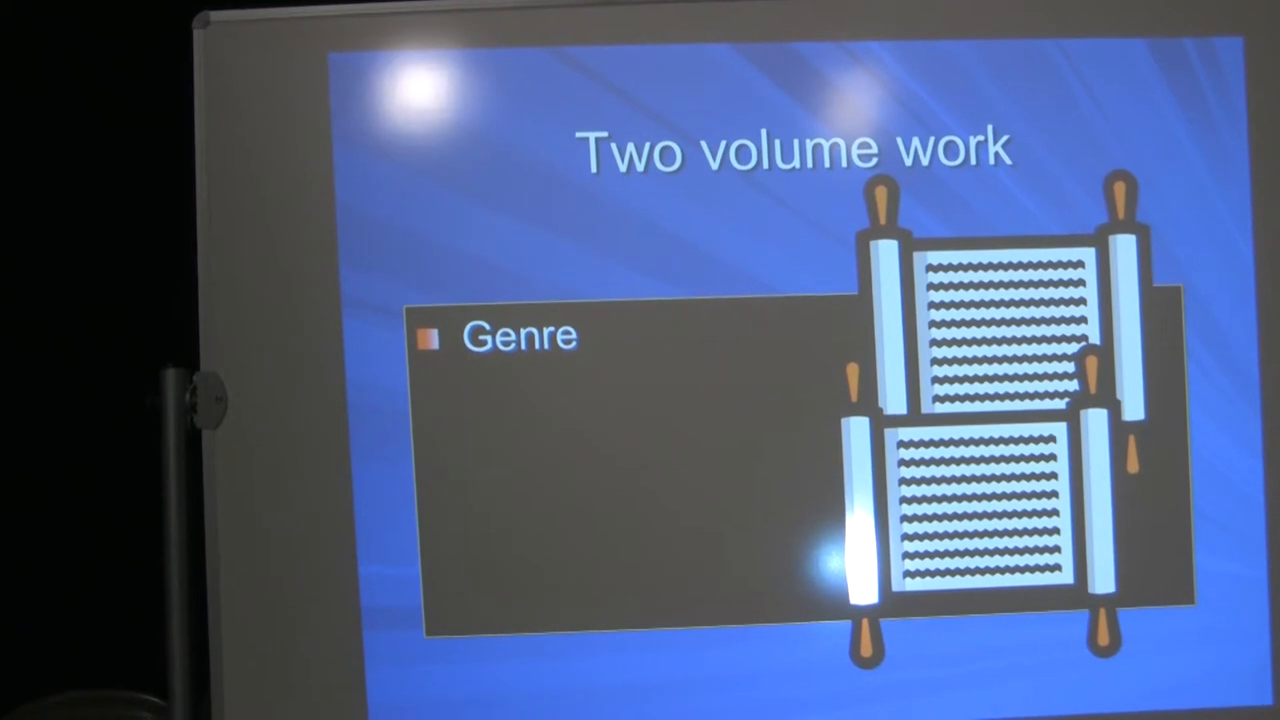
pyautogui.press('right')
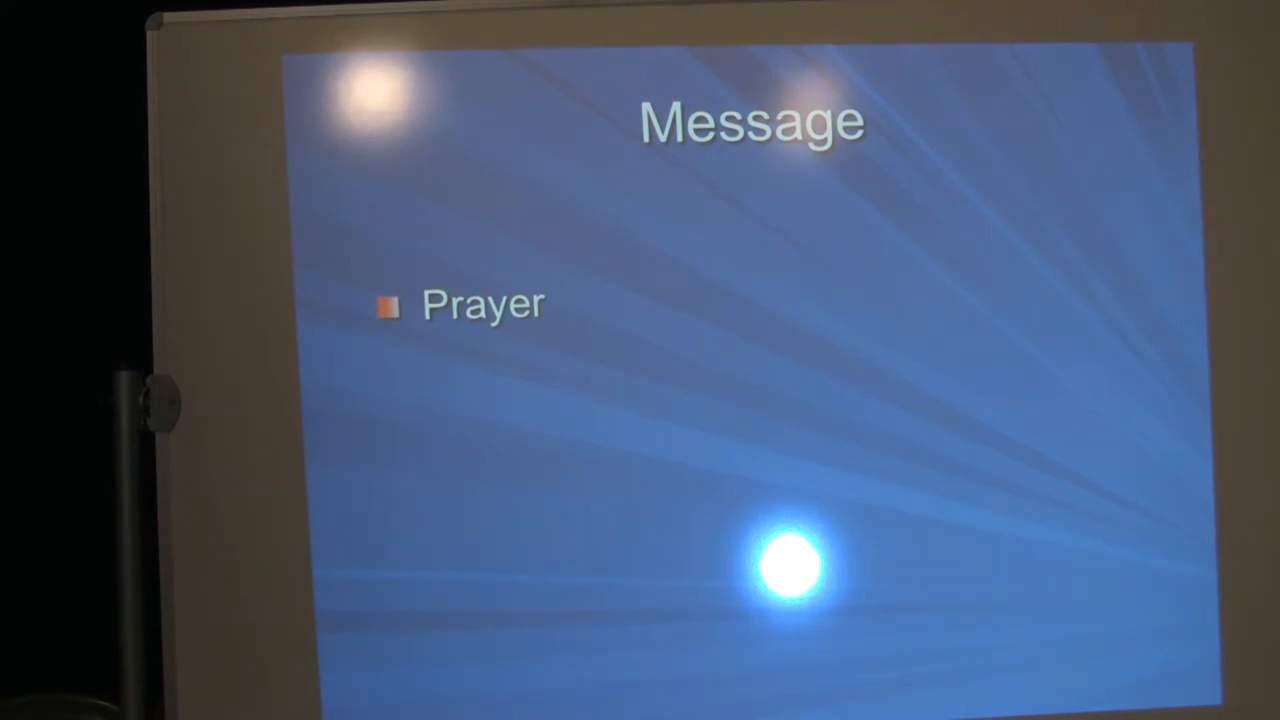
pyautogui.press('right')
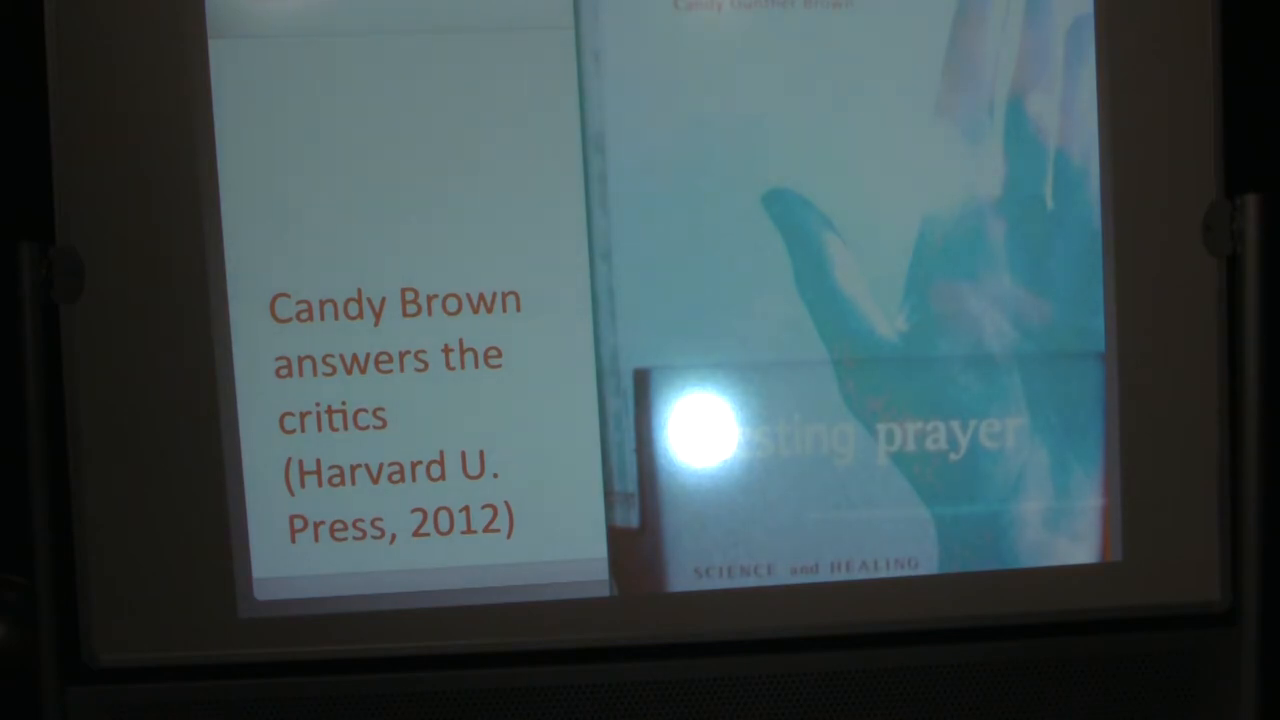
pyautogui.press('right')
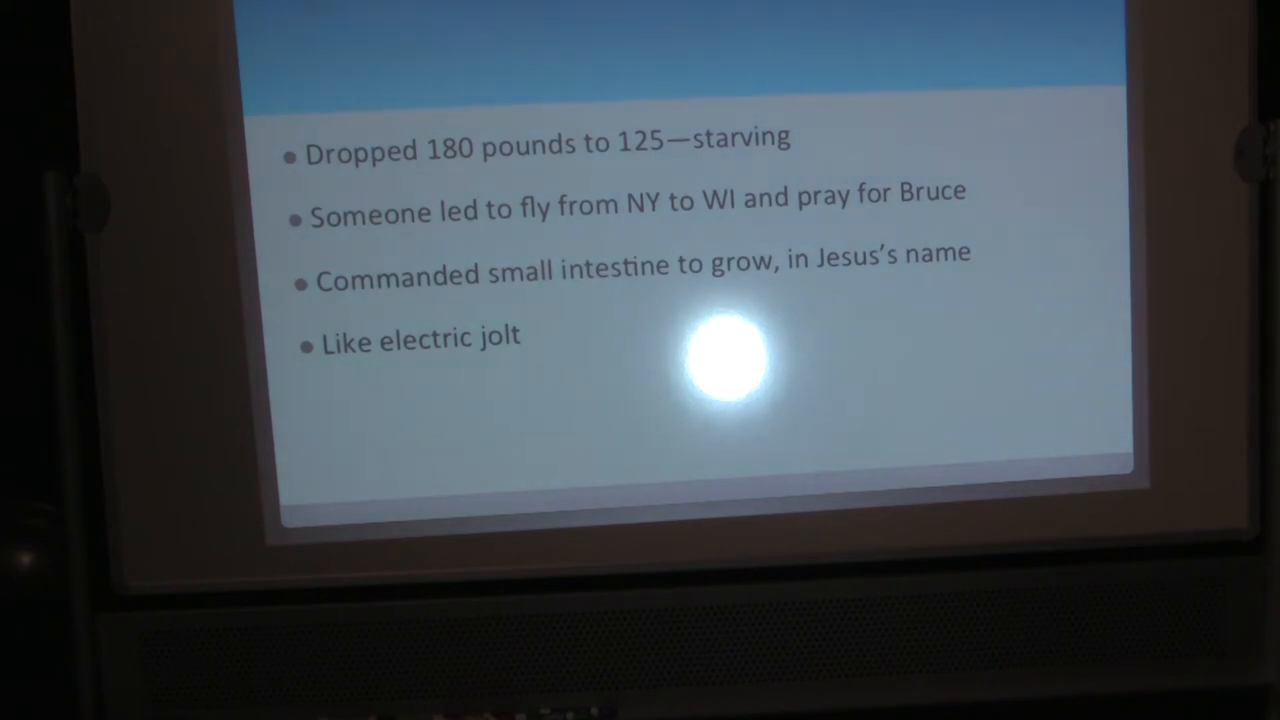
pyautogui.press('Right')
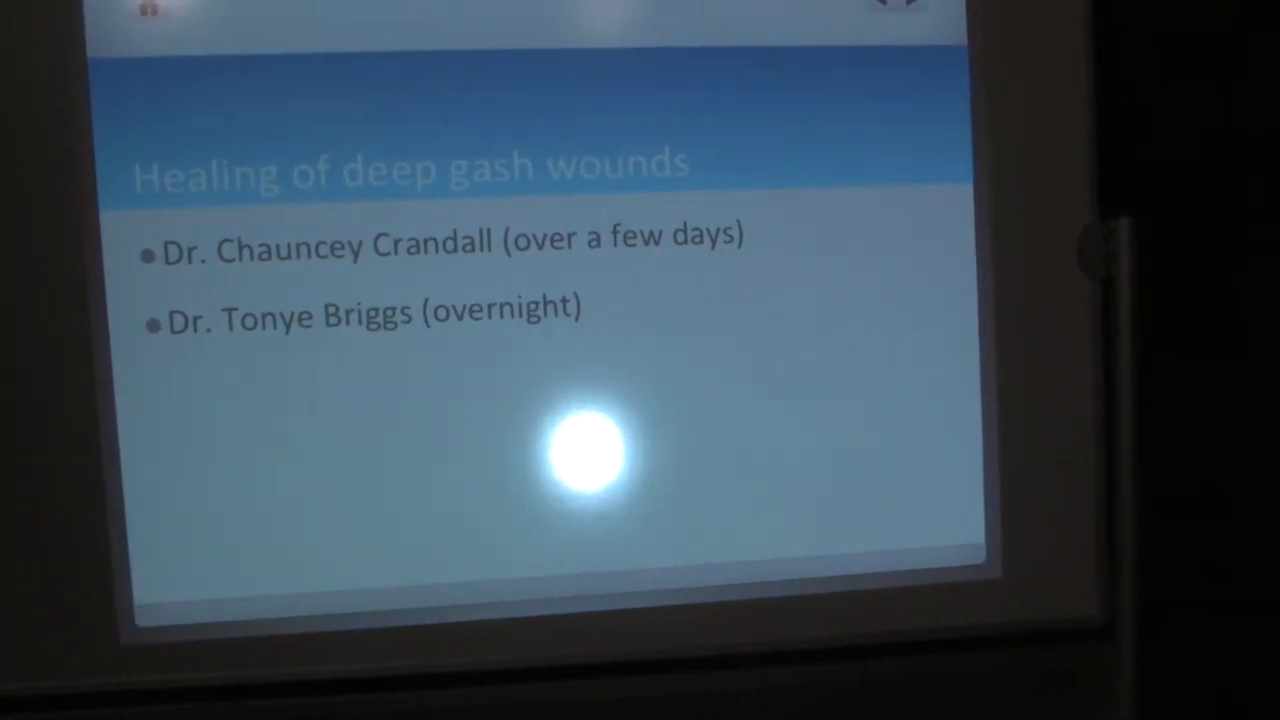
pyautogui.click(908, 20)
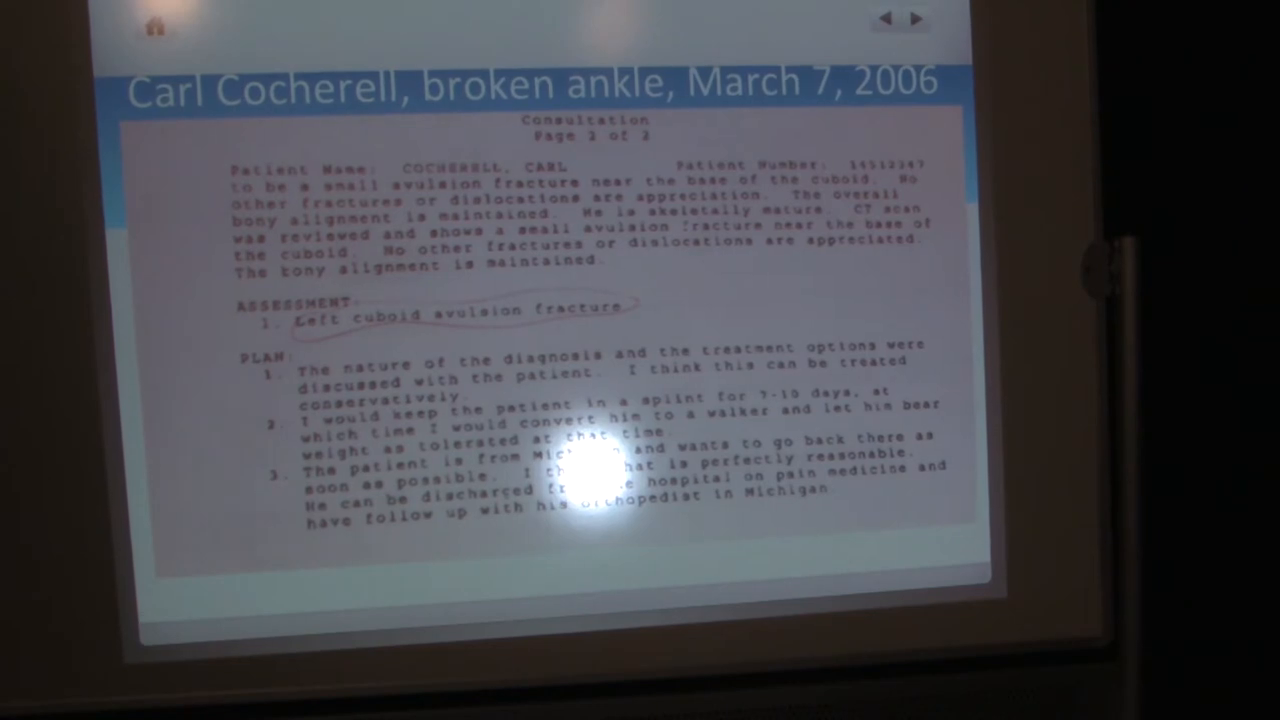
pyautogui.click(908, 19)
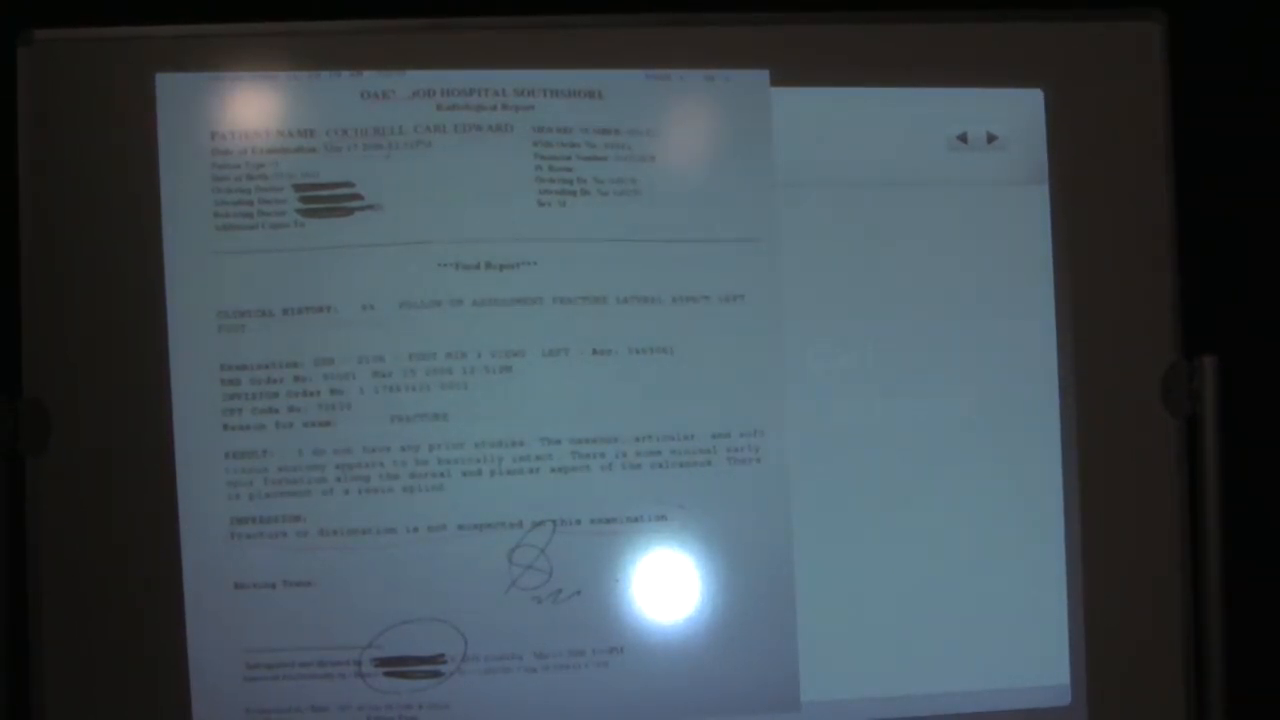
pyautogui.click(992, 138)
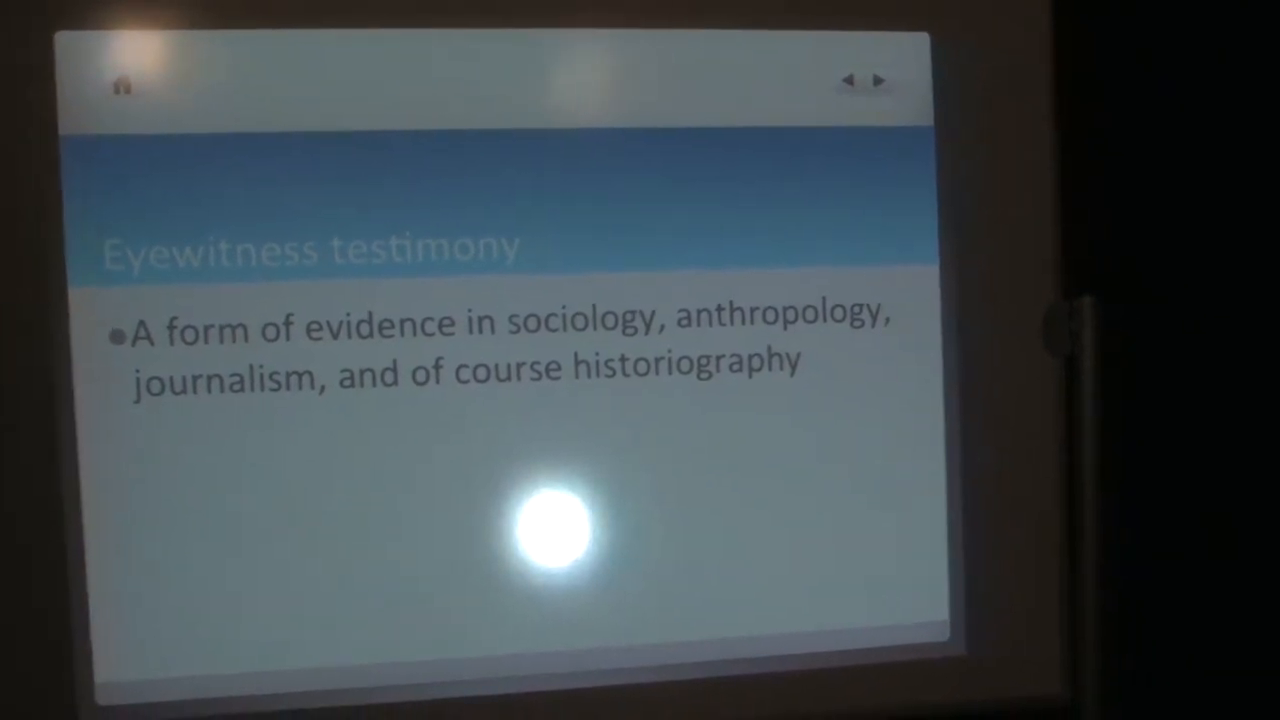
pyautogui.click(877, 80)
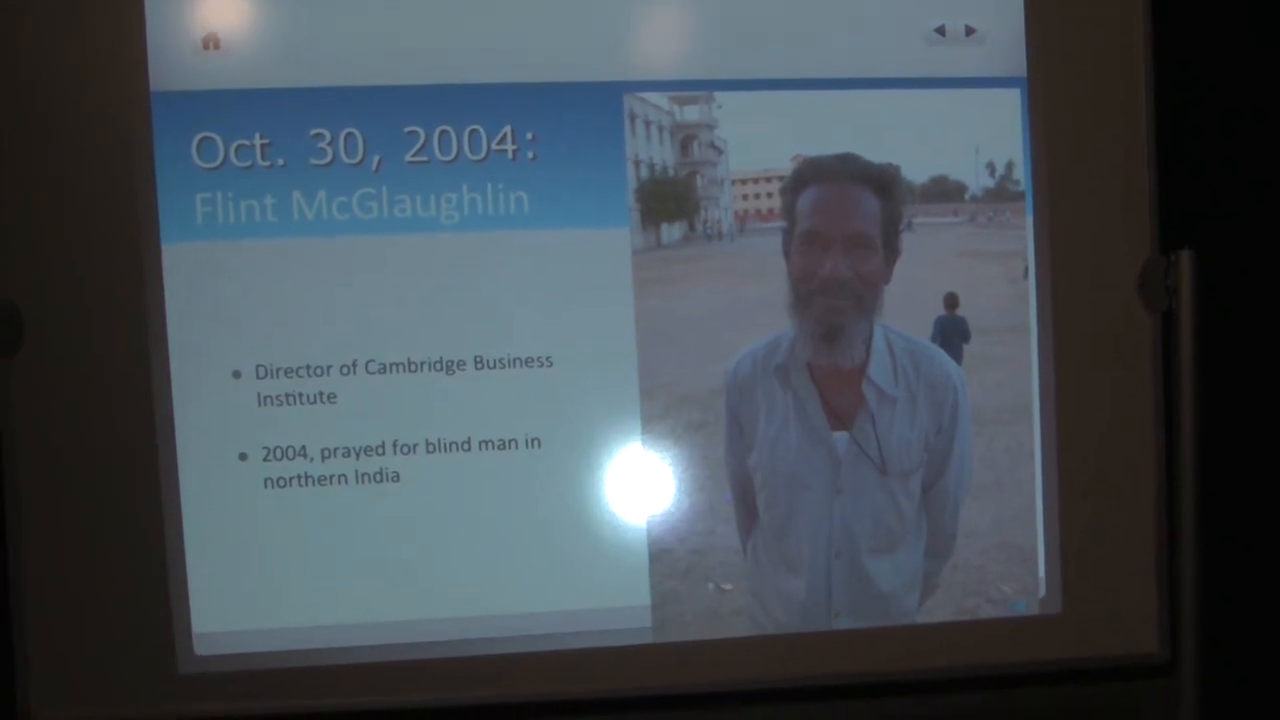
pyautogui.click(964, 31)
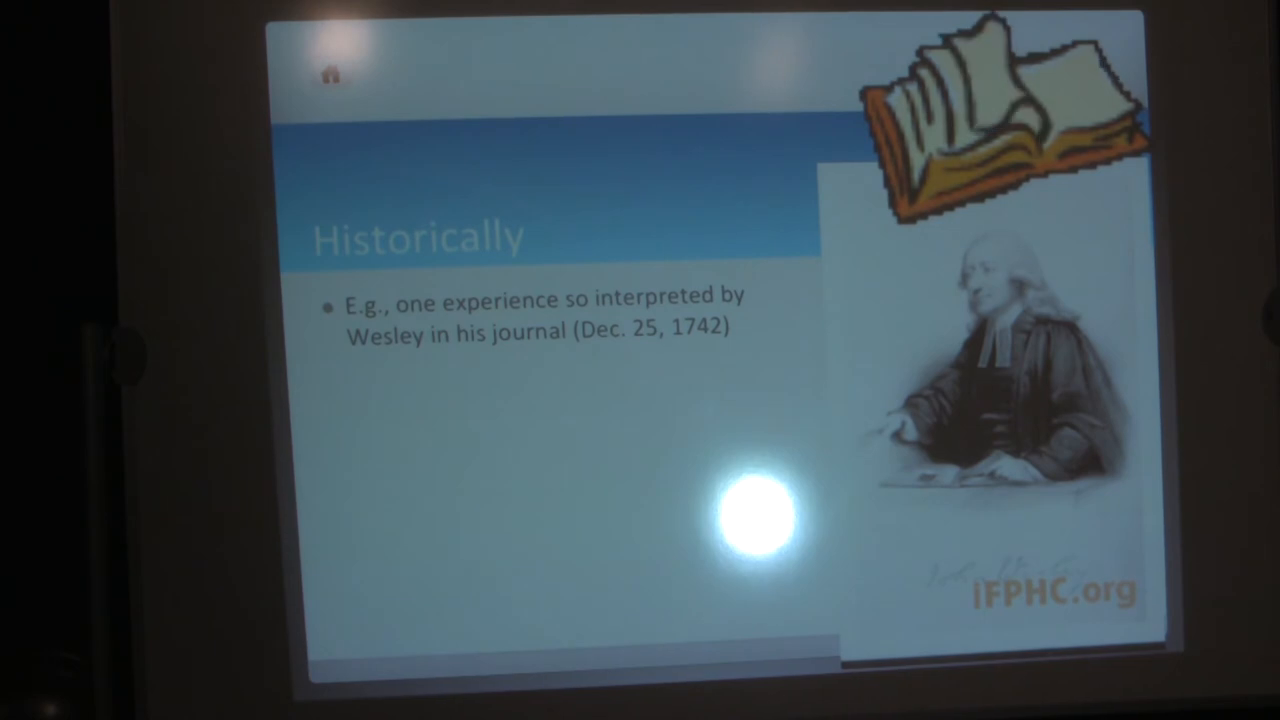
pyautogui.click(1079, 57)
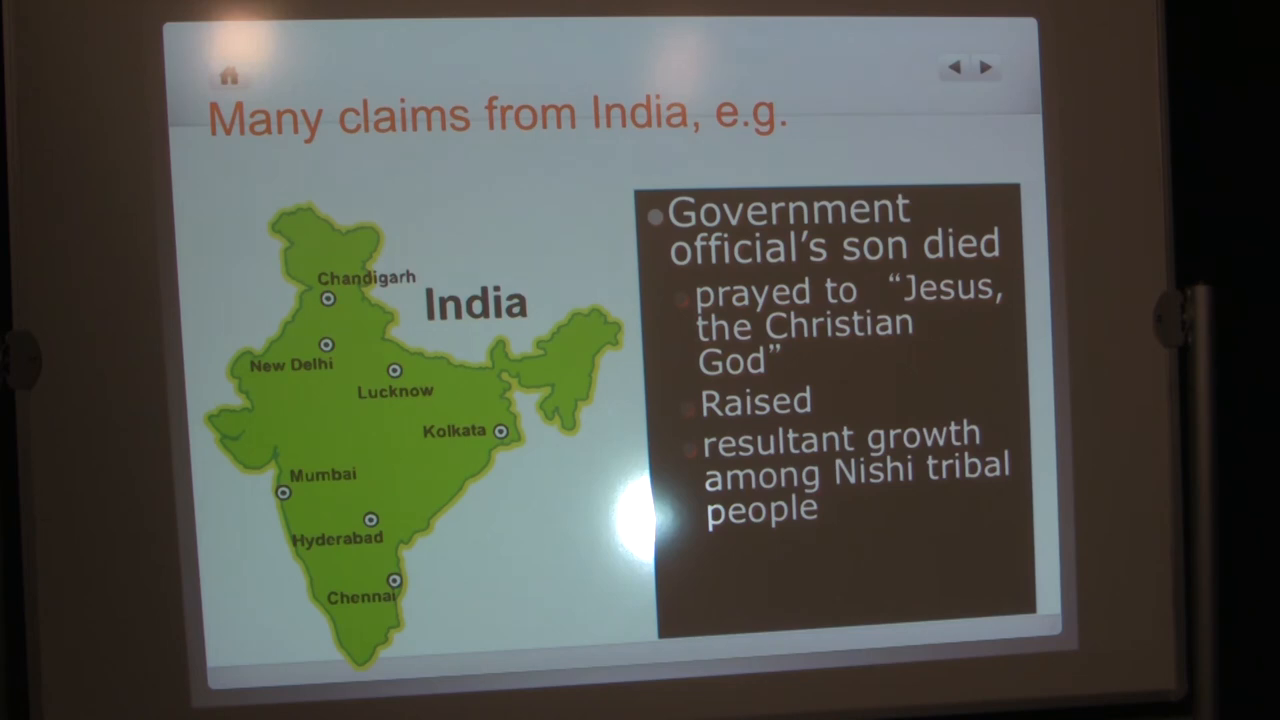
pyautogui.click(986, 67)
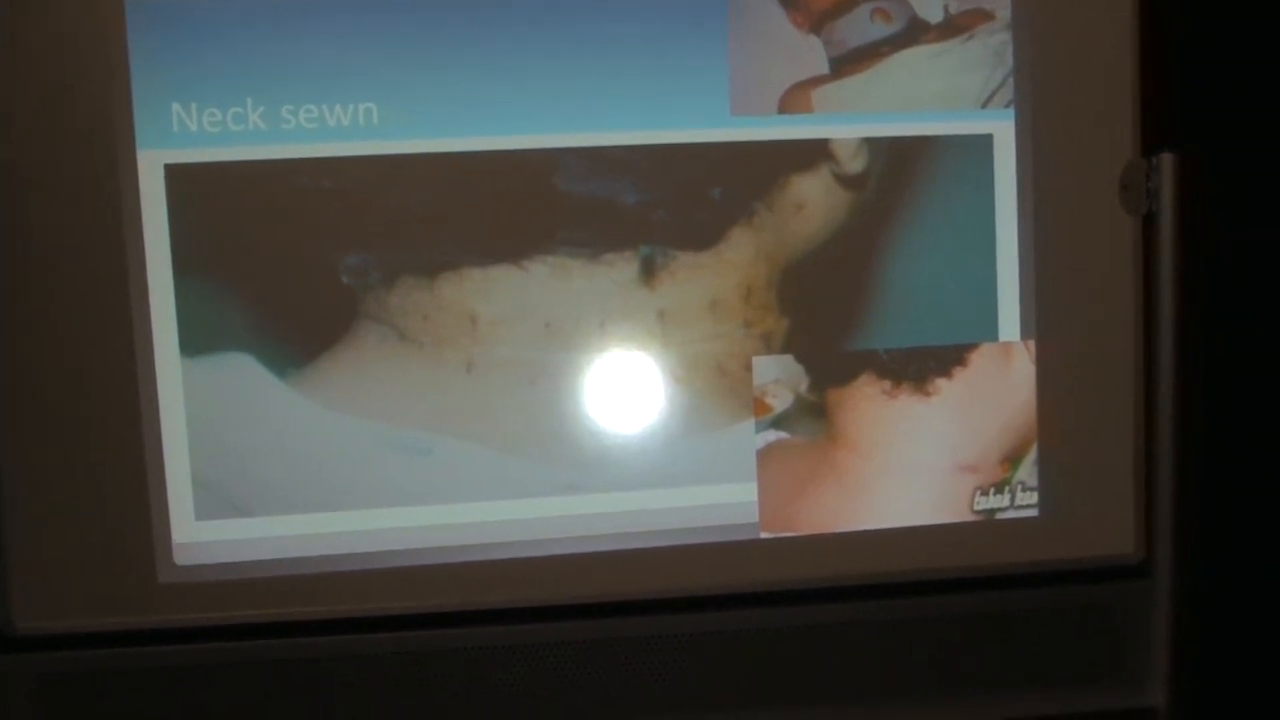
pyautogui.press('right')
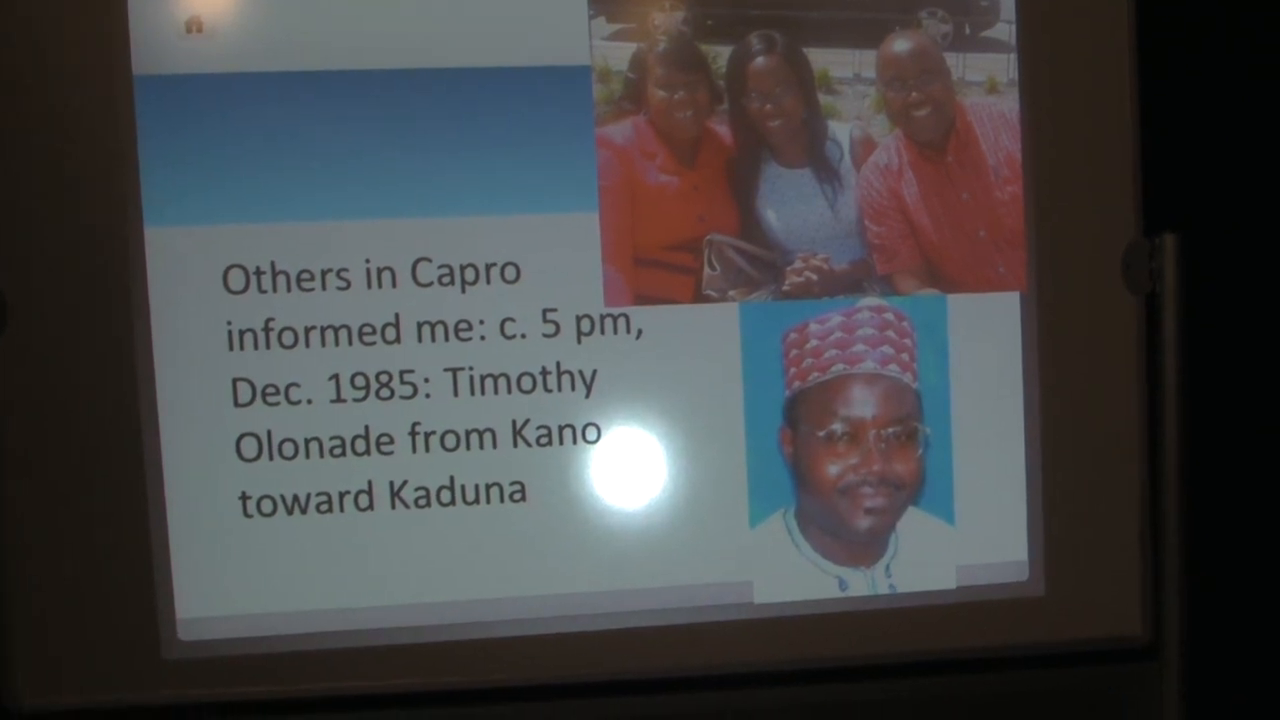
pyautogui.press('Right')
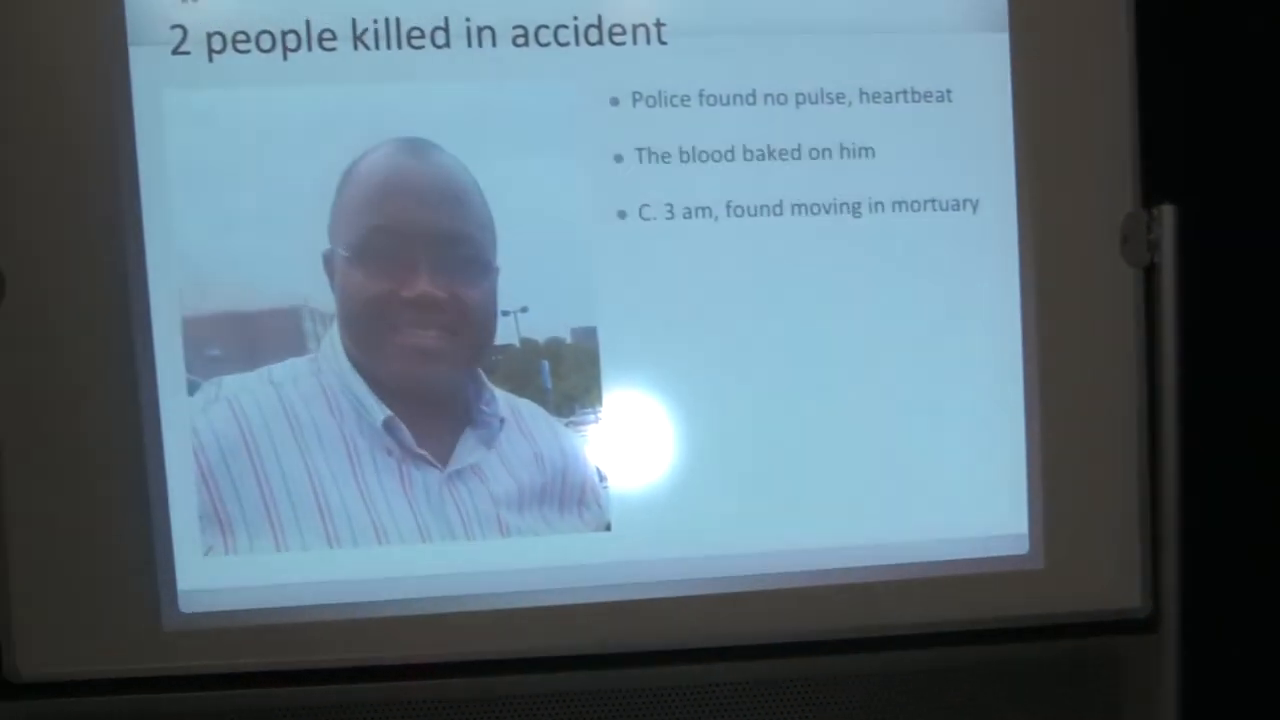